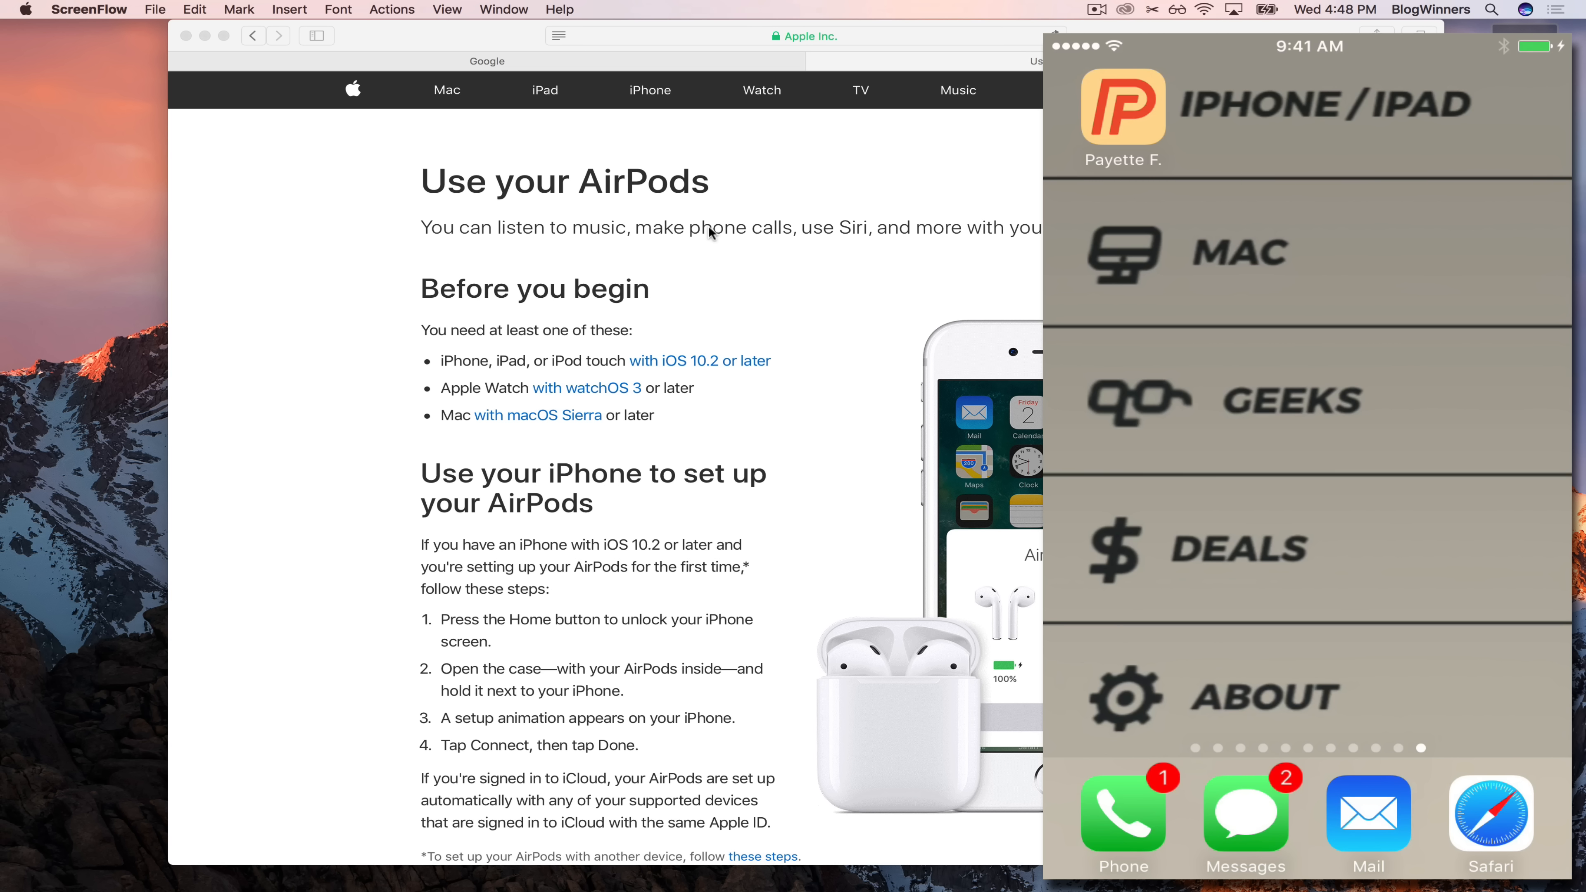
Scroll the Apple support page to the 'Use your iPhone to set up your AirPods' section
scroll(down, 3)
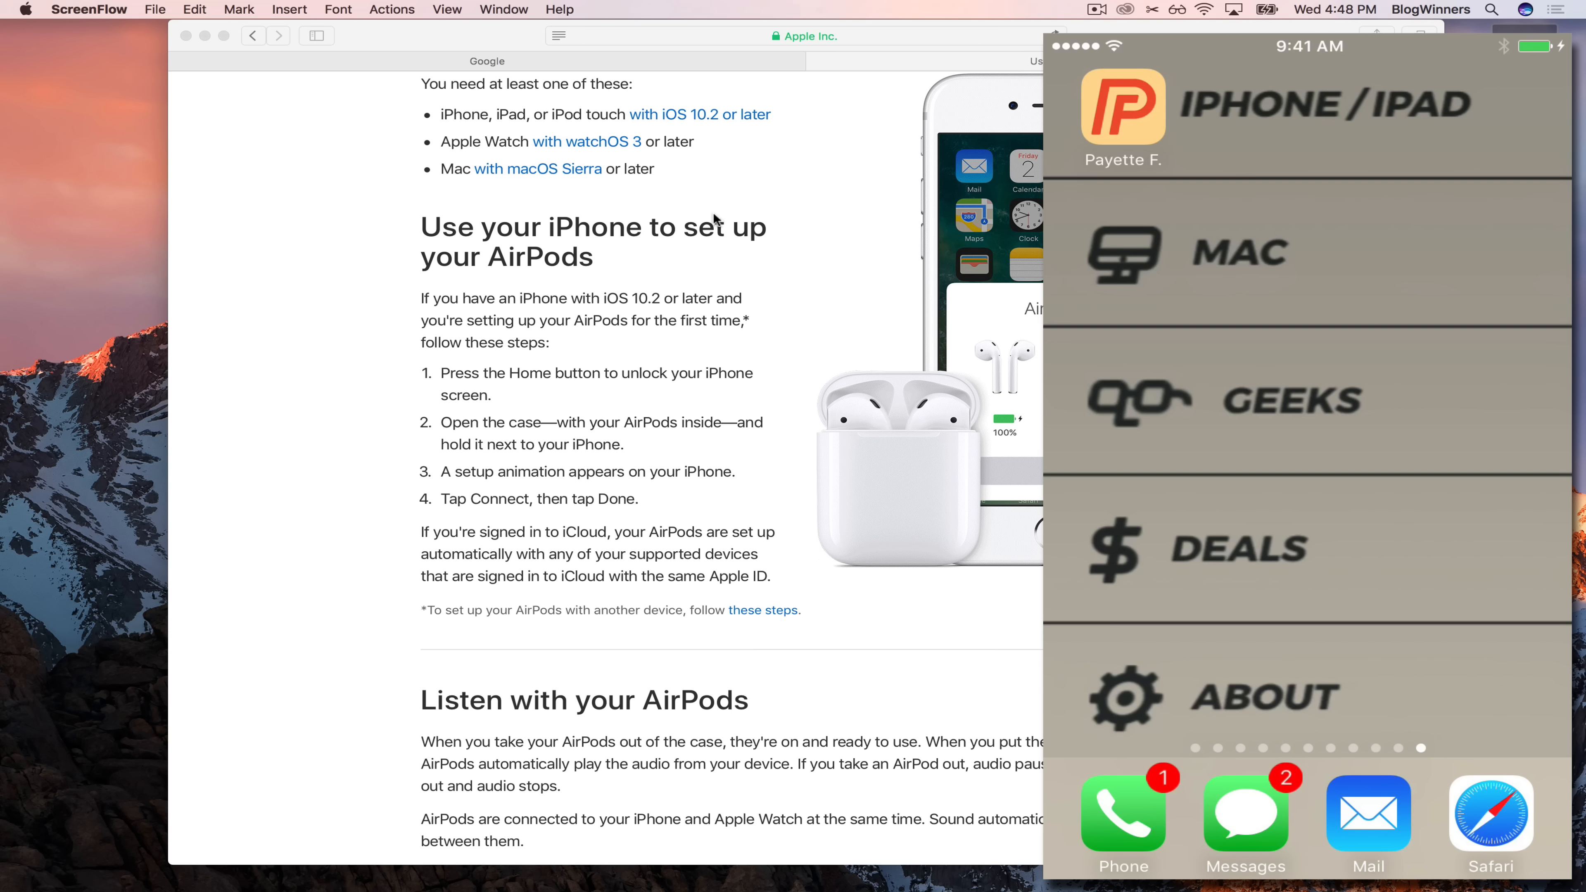
mouse_move(314, 393)
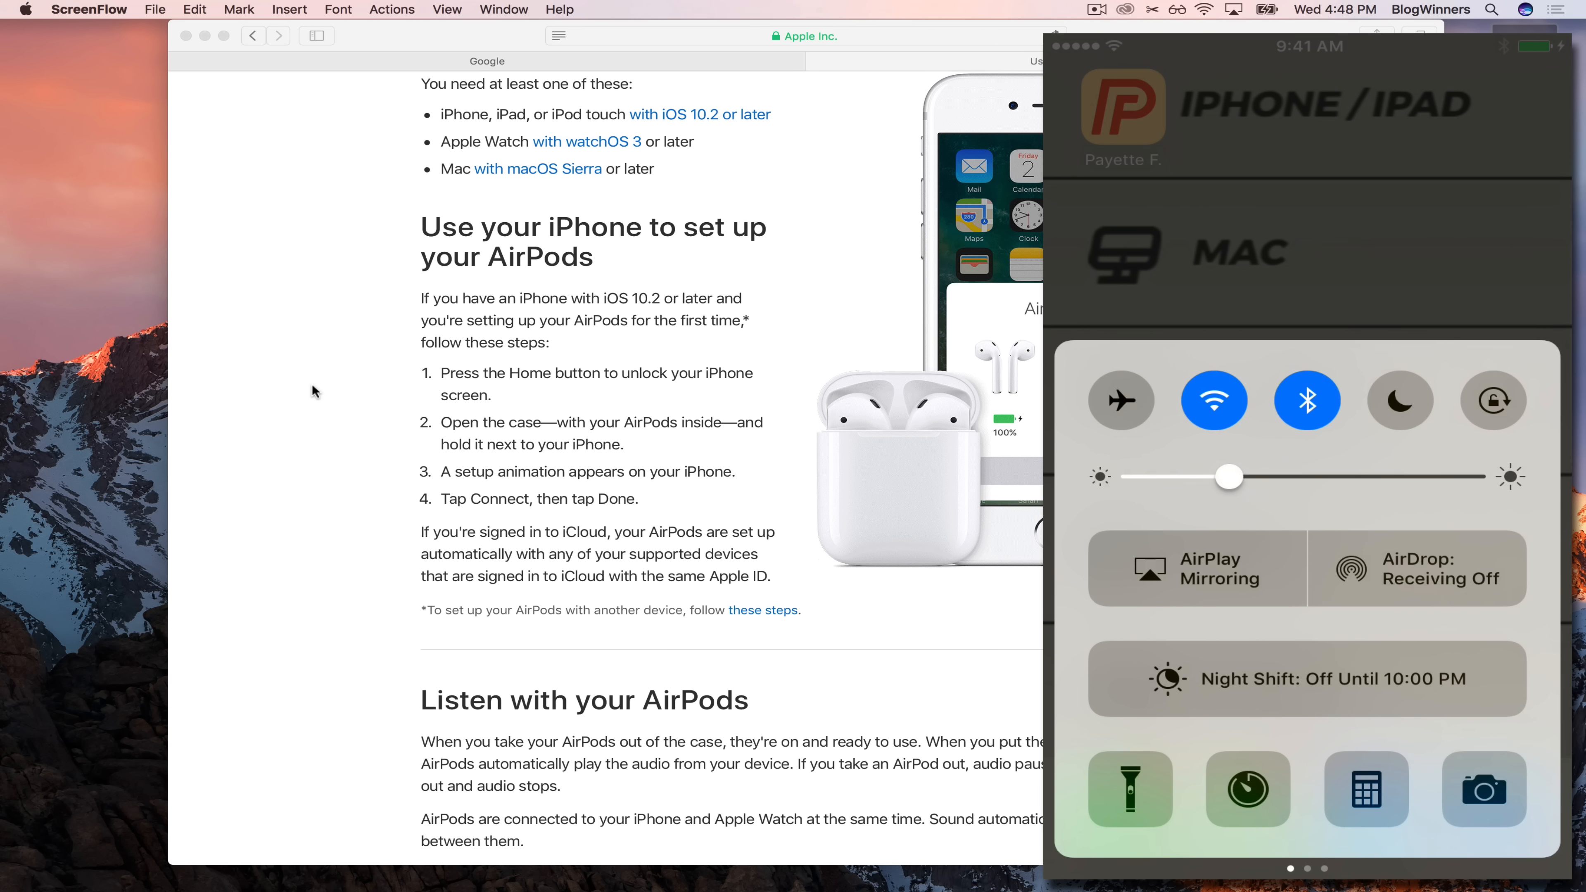
Toggle Bluetooth off and back on in Control Center so the AirPods card appears
click(1307, 400)
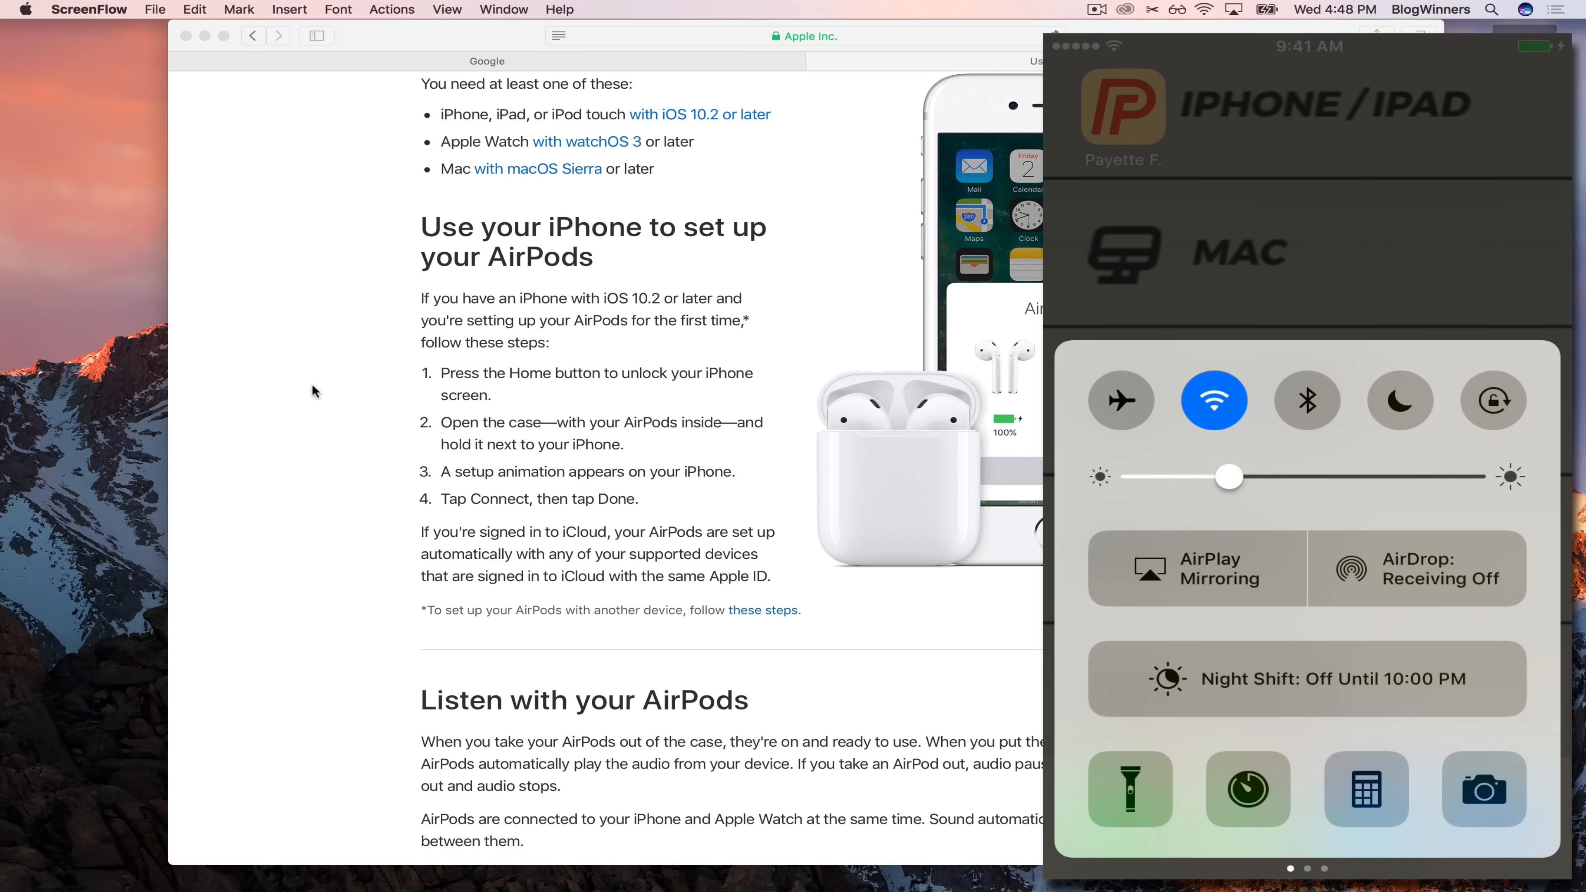
click(1306, 399)
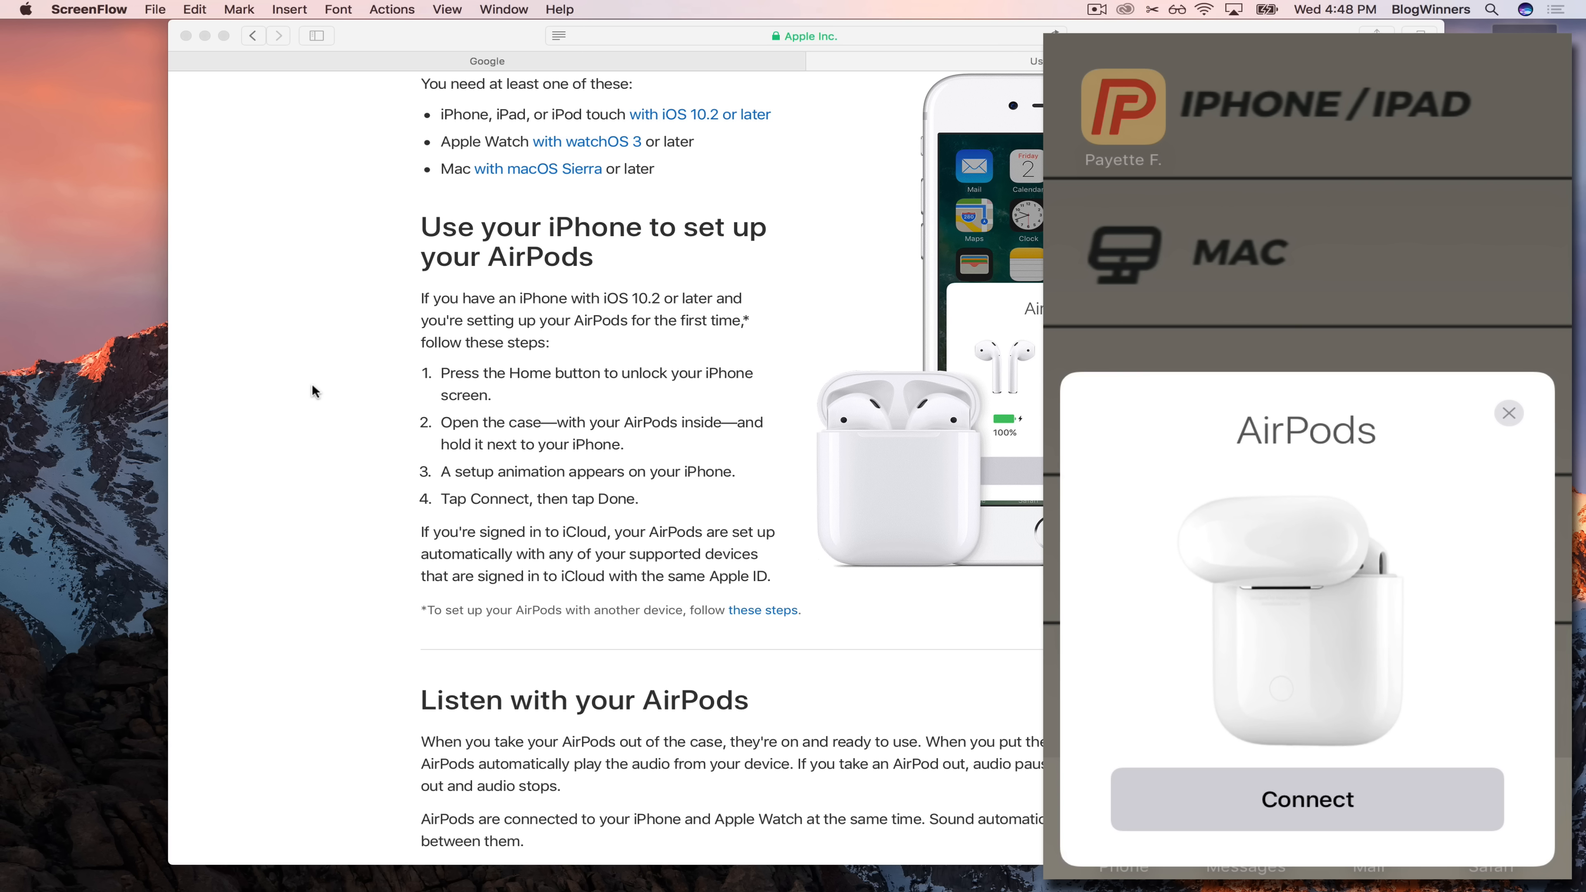
Connect the AirPods from the pairing card and finish setup after the battery levels show
click(1306, 799)
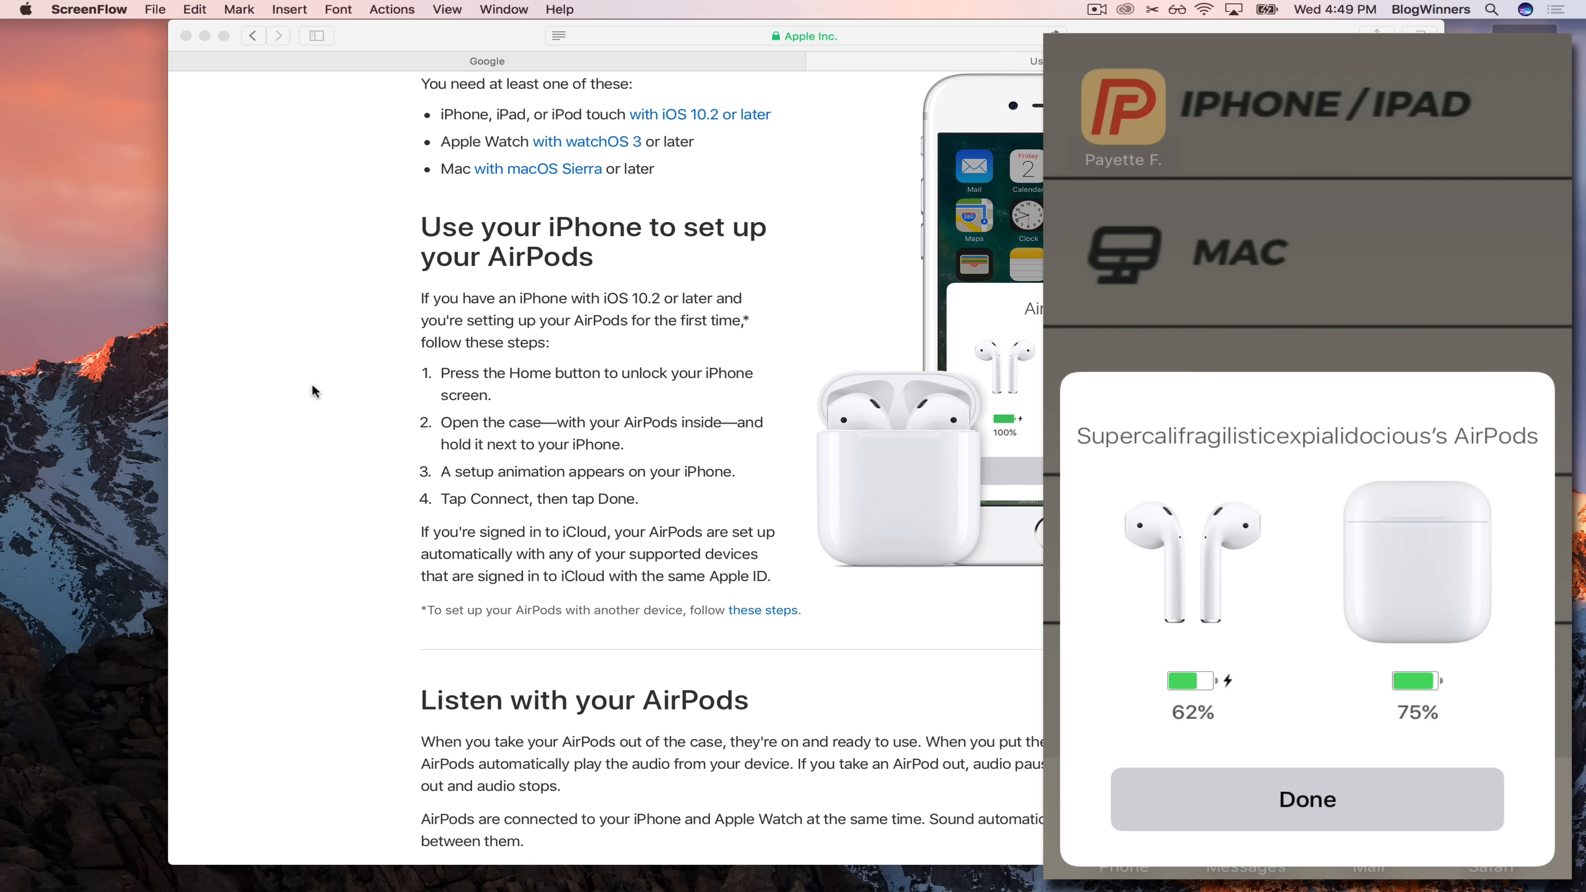
click(1306, 799)
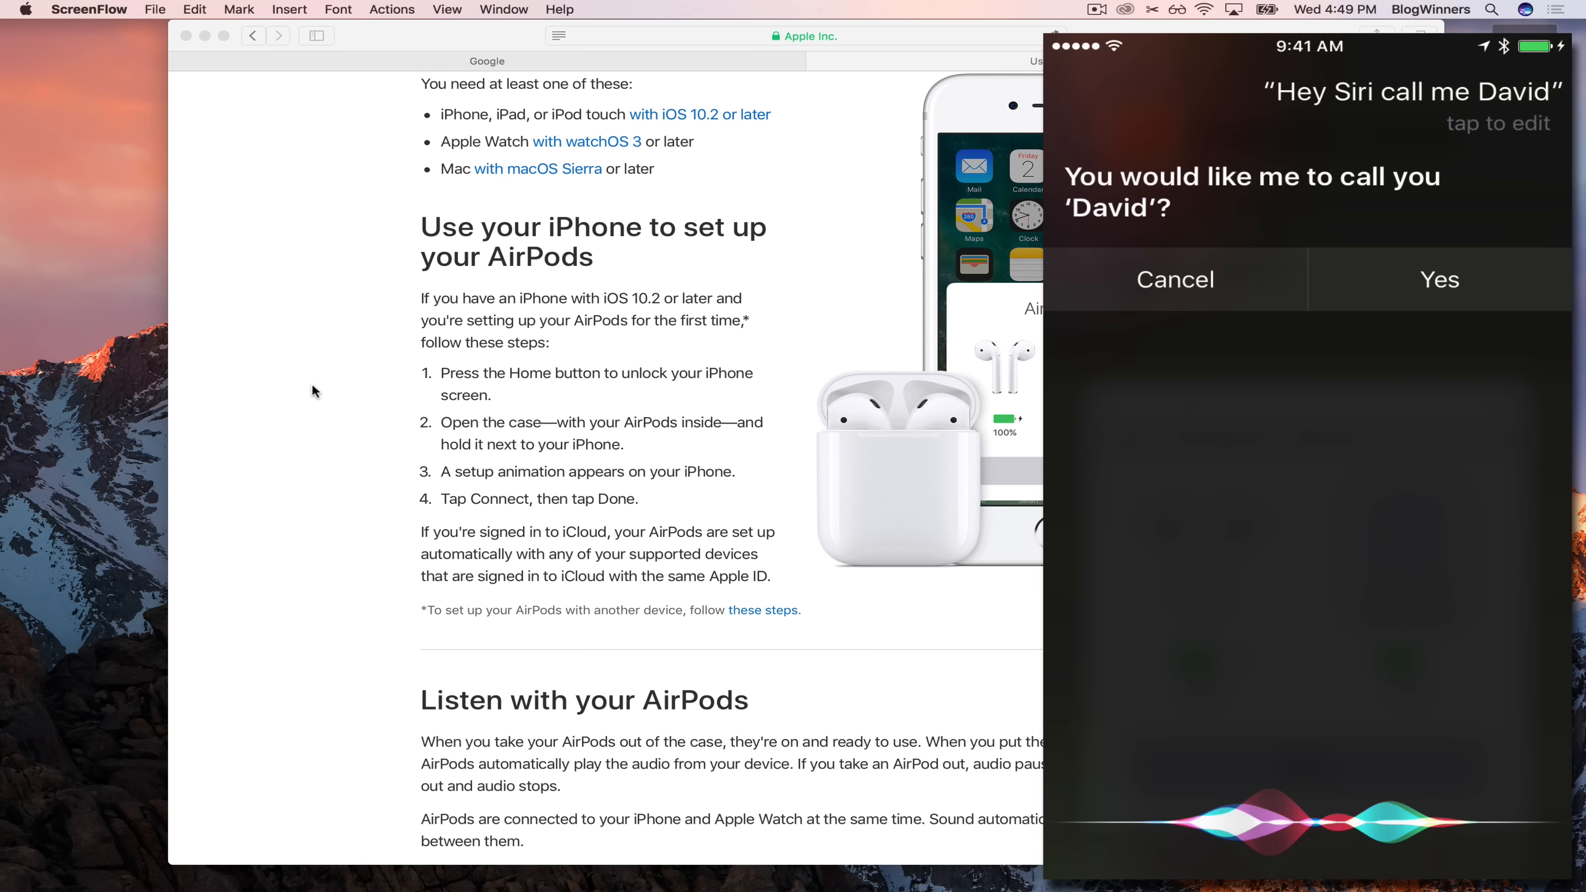
Confirm with Yes that Siri may call the owner 'David'
click(1438, 279)
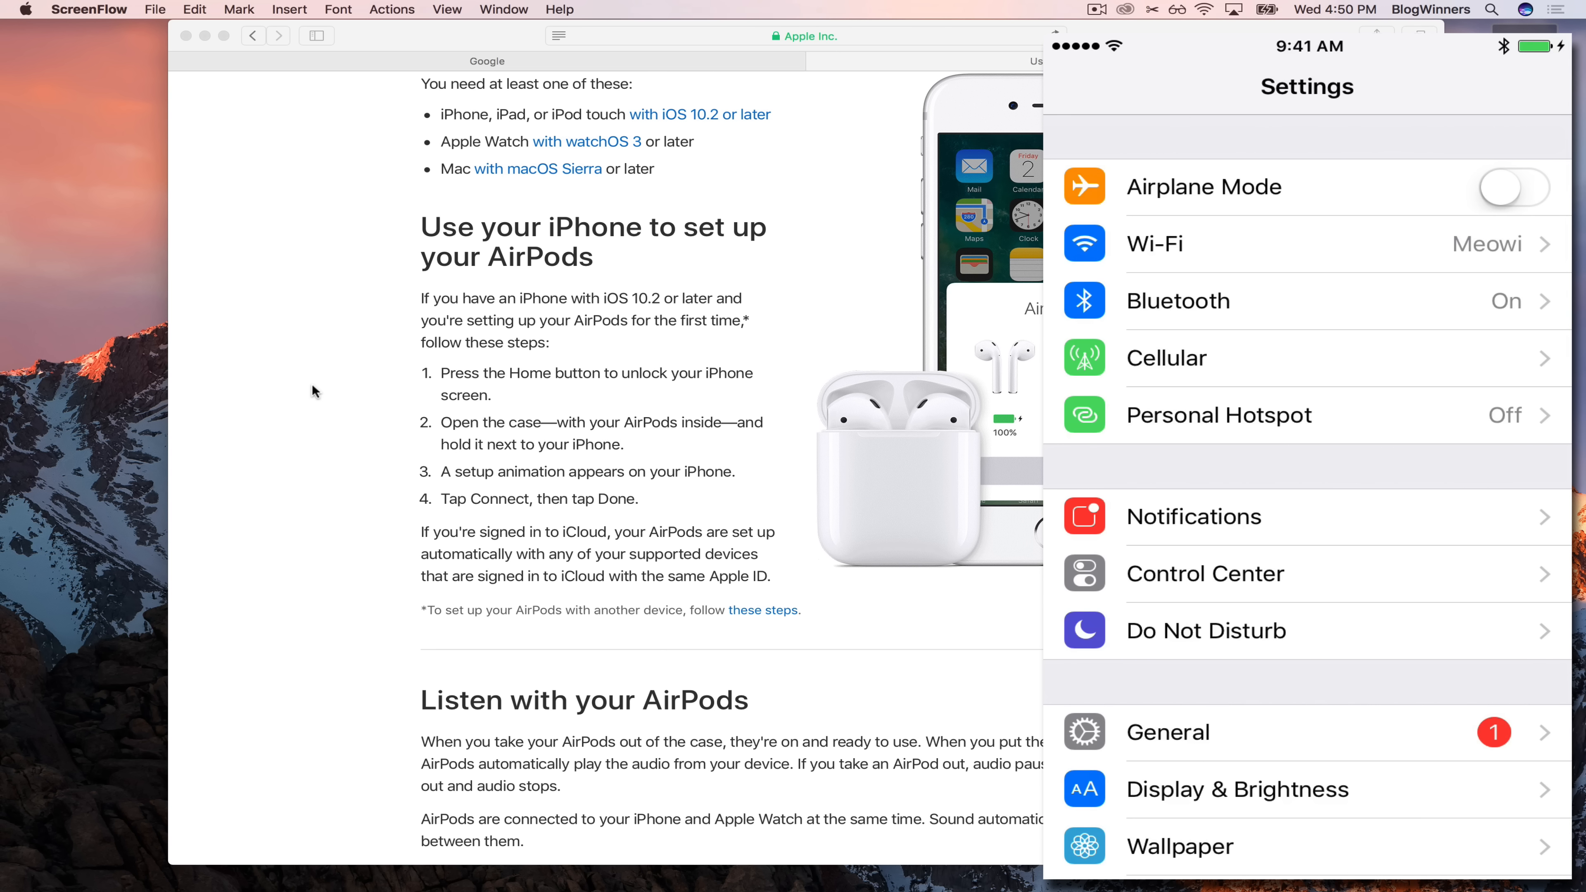
click(1178, 301)
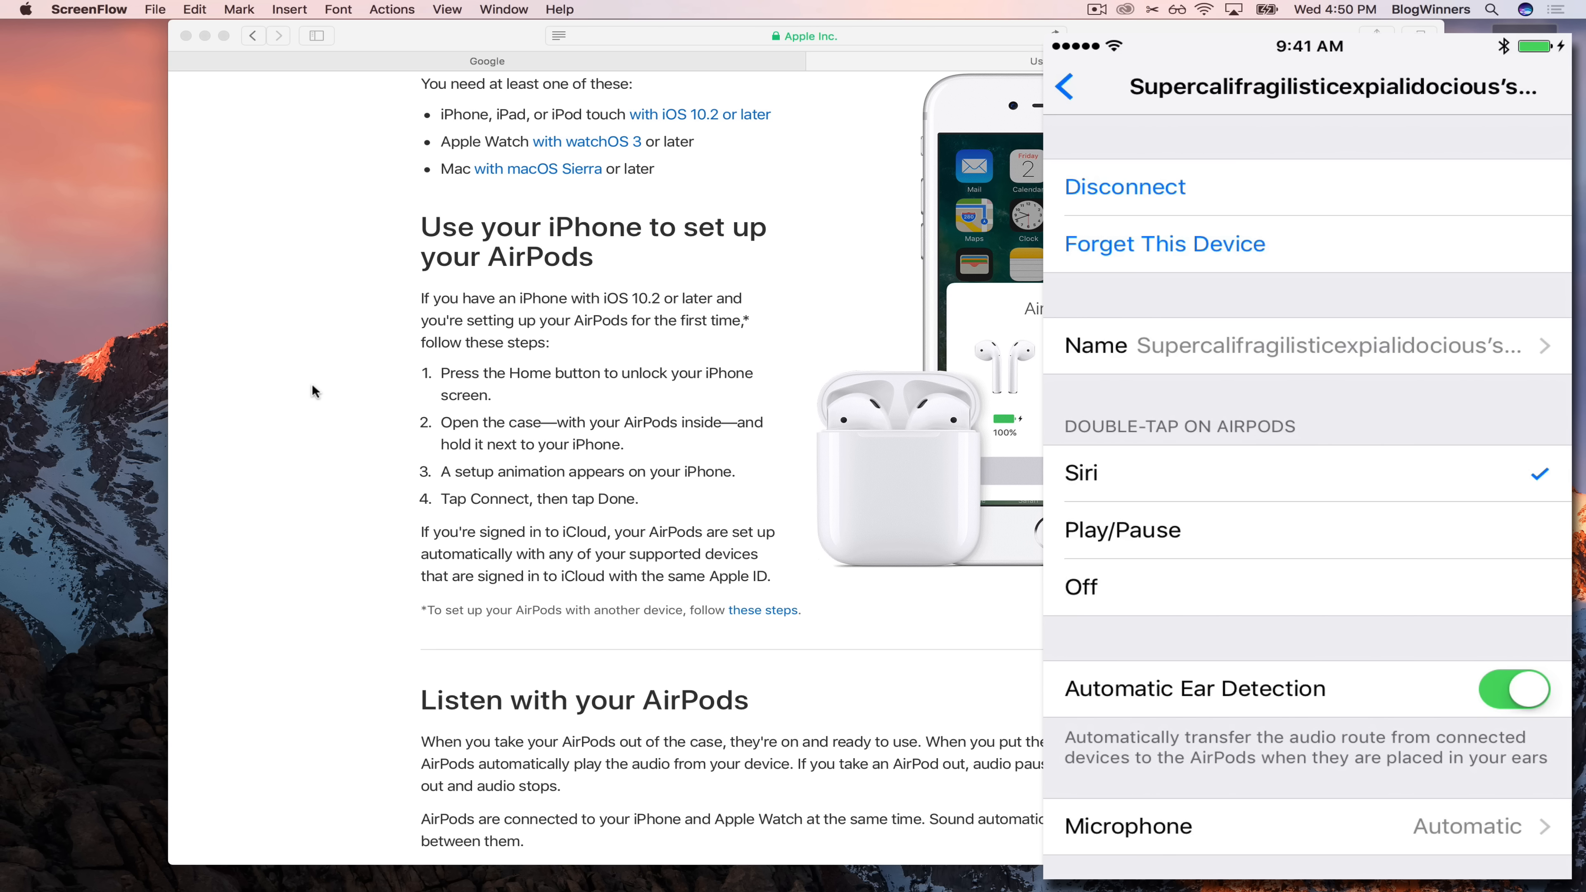
click(1307, 346)
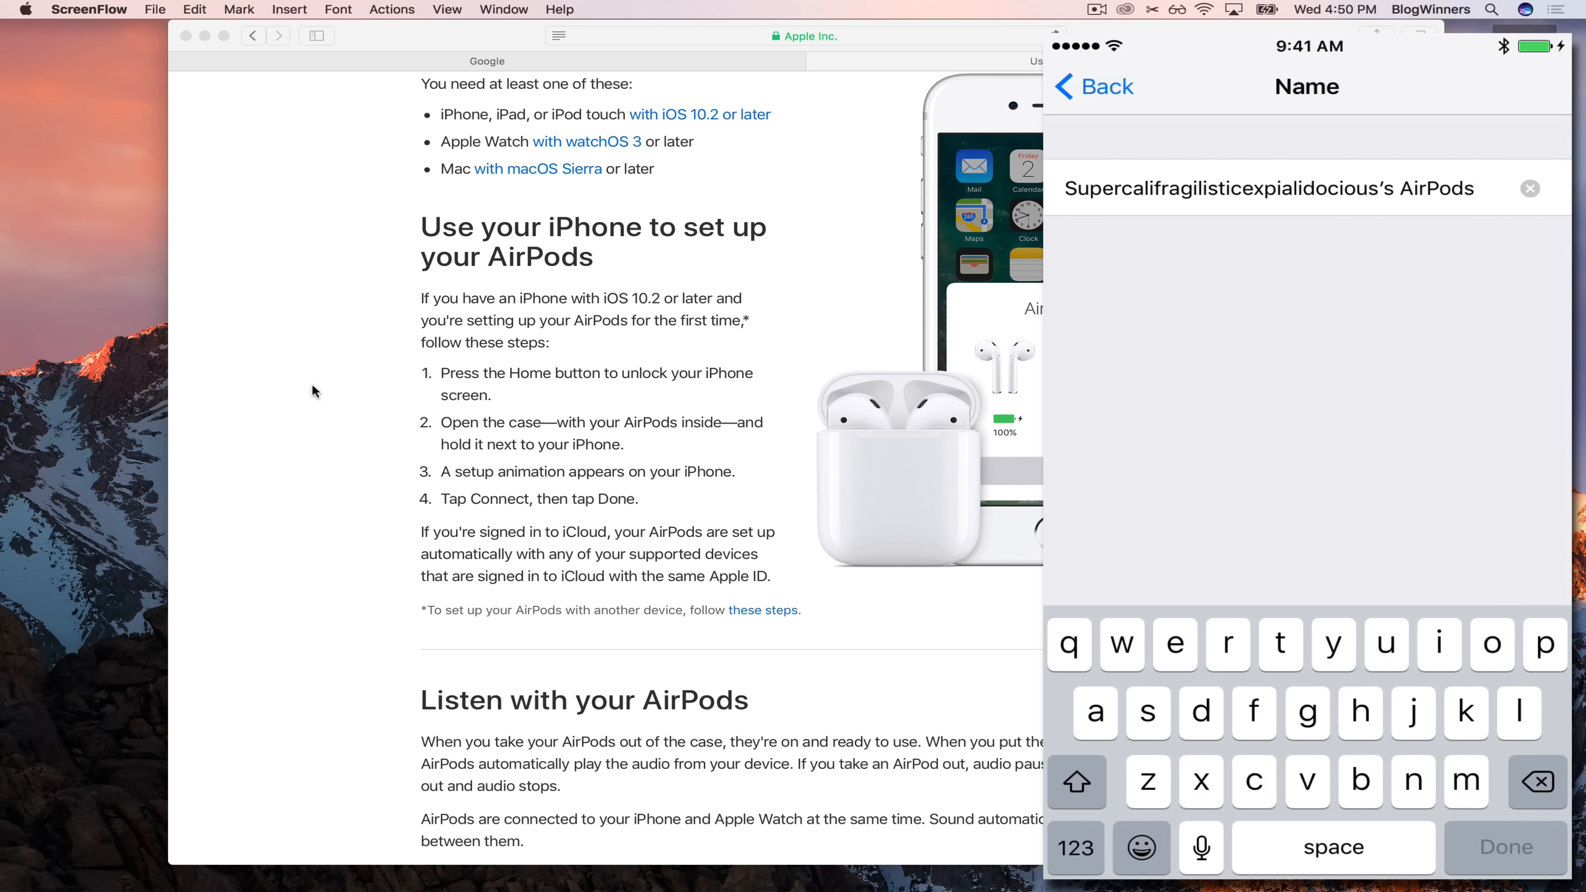
double_click(1225, 189)
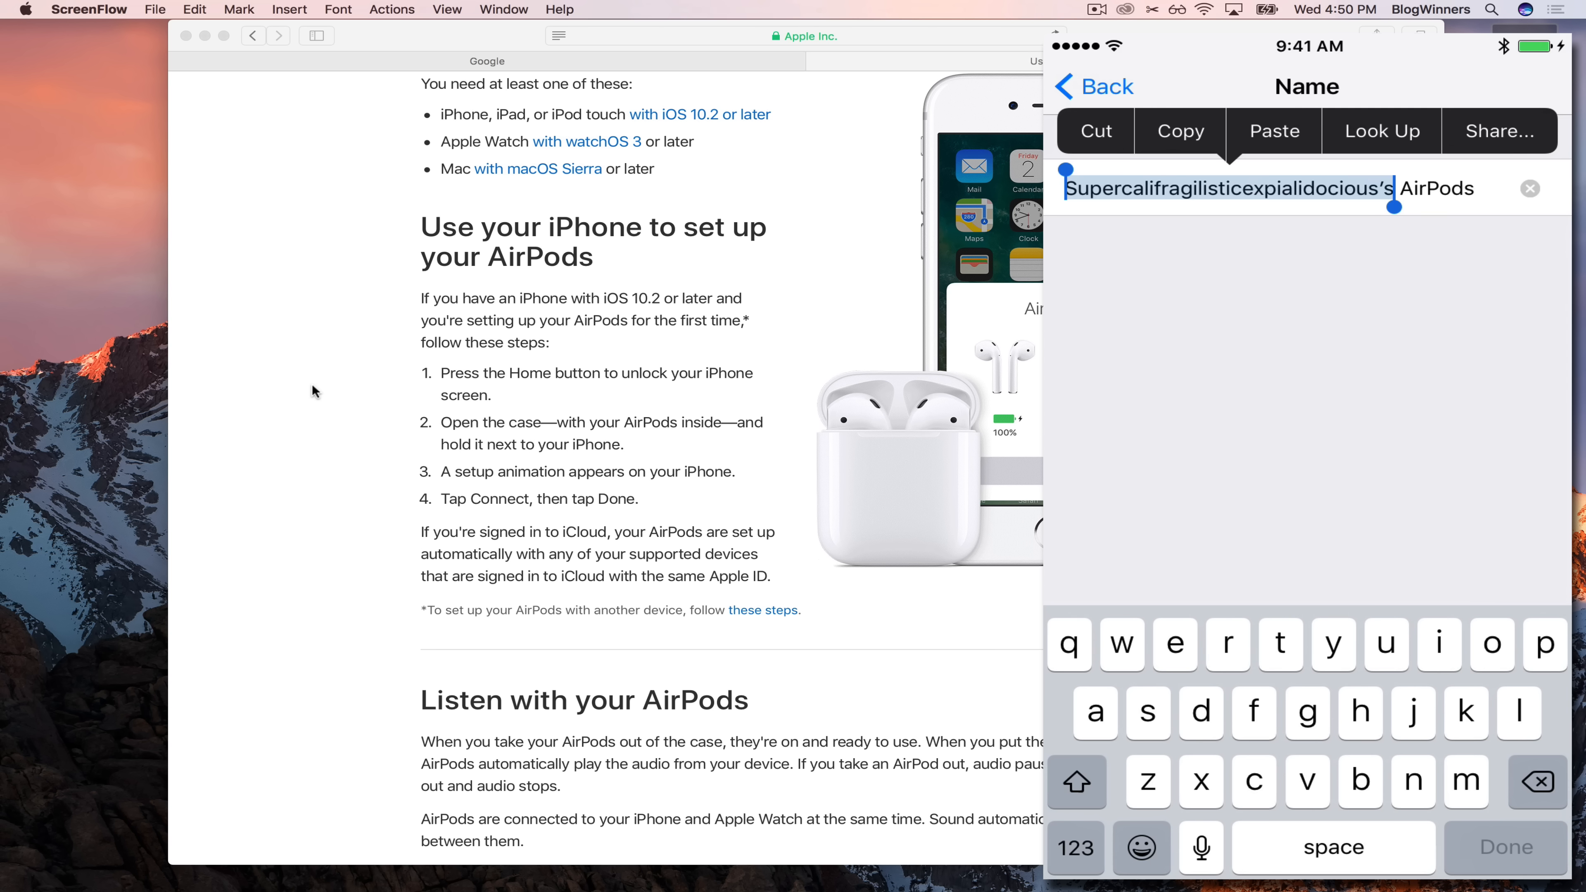
click(1076, 781)
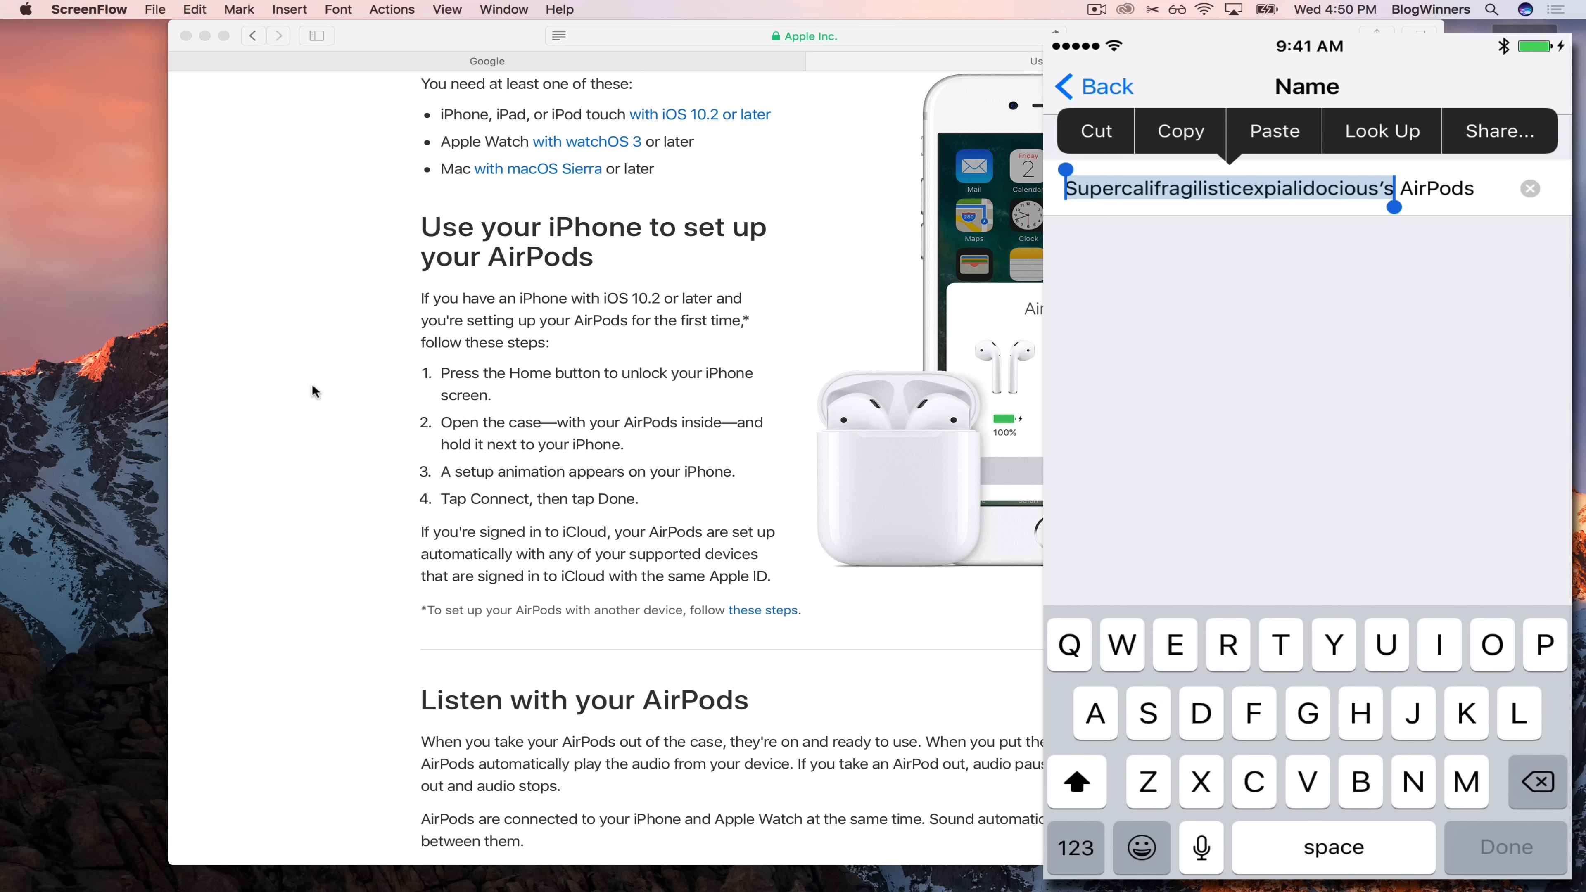
text(David's AirPods)
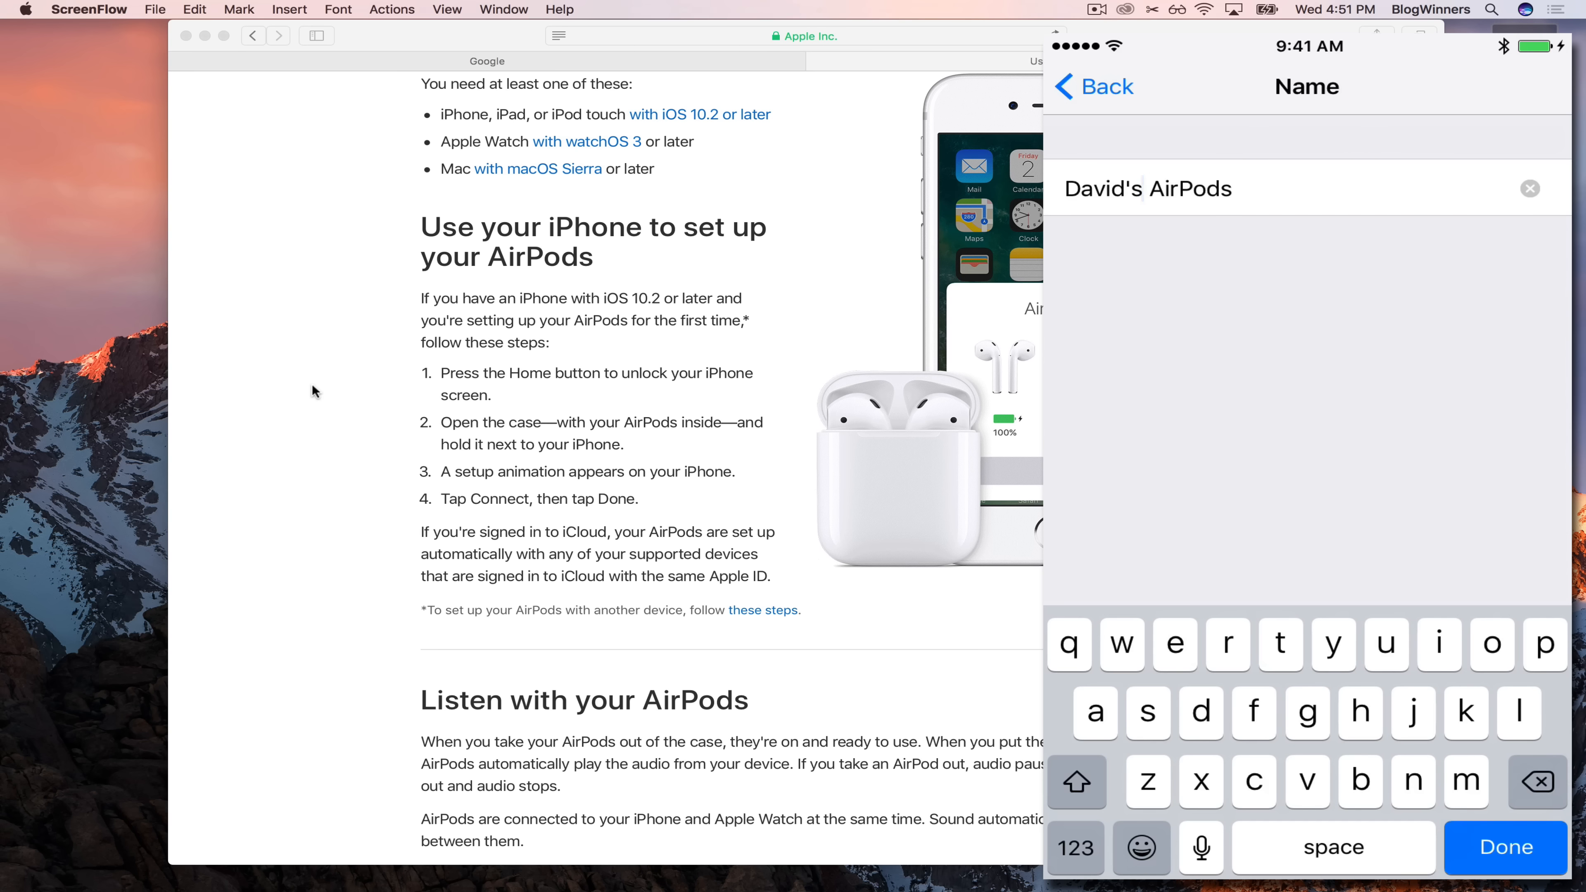
click(1504, 846)
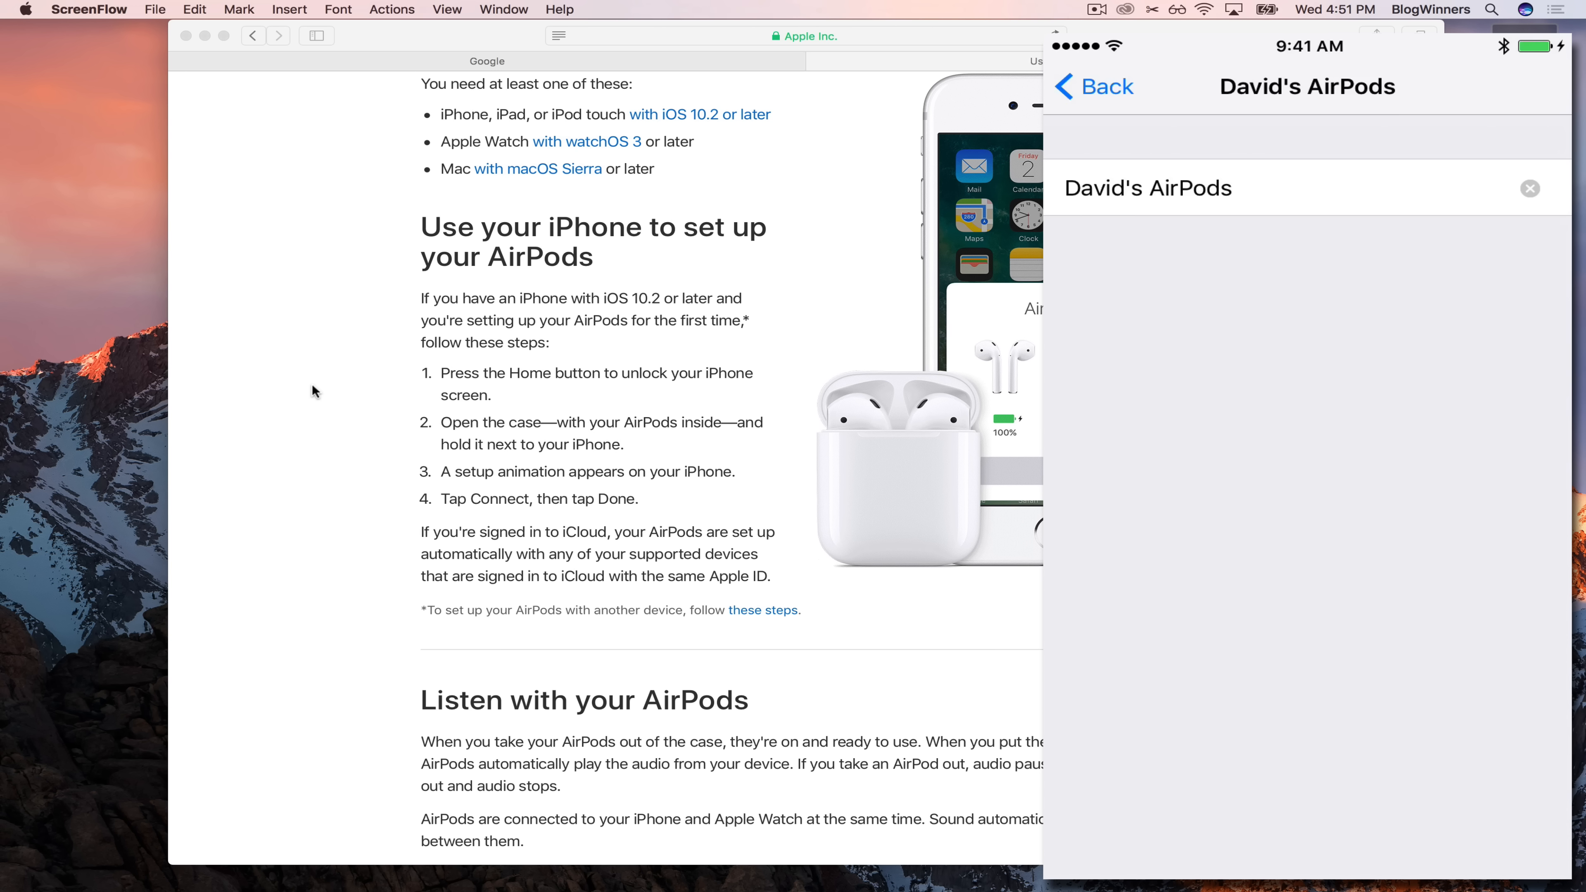